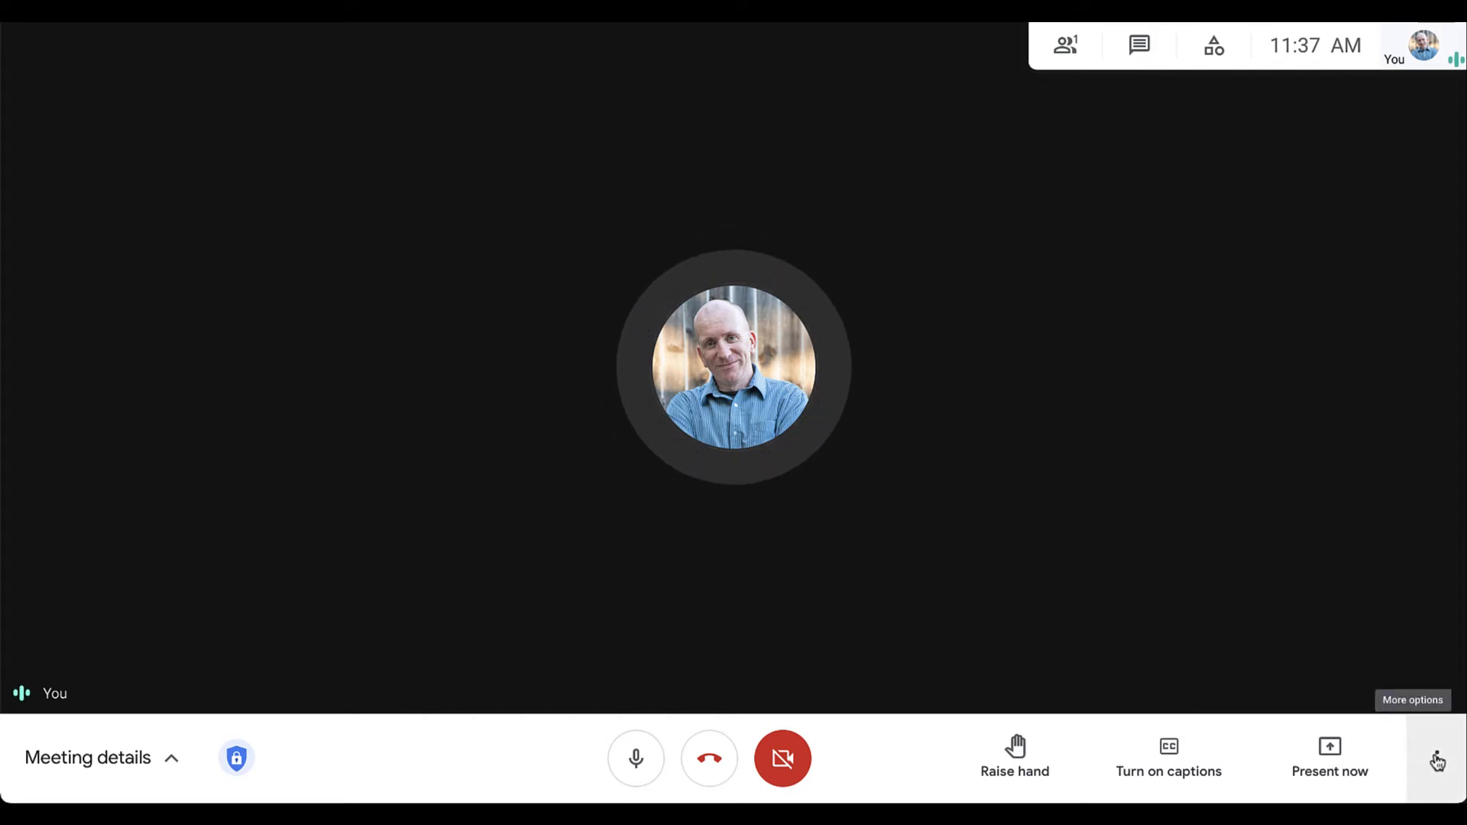
Step: Show the More options list from the Meet bottom bar
{"action": "left_click", "coordinate": [1438, 760]}
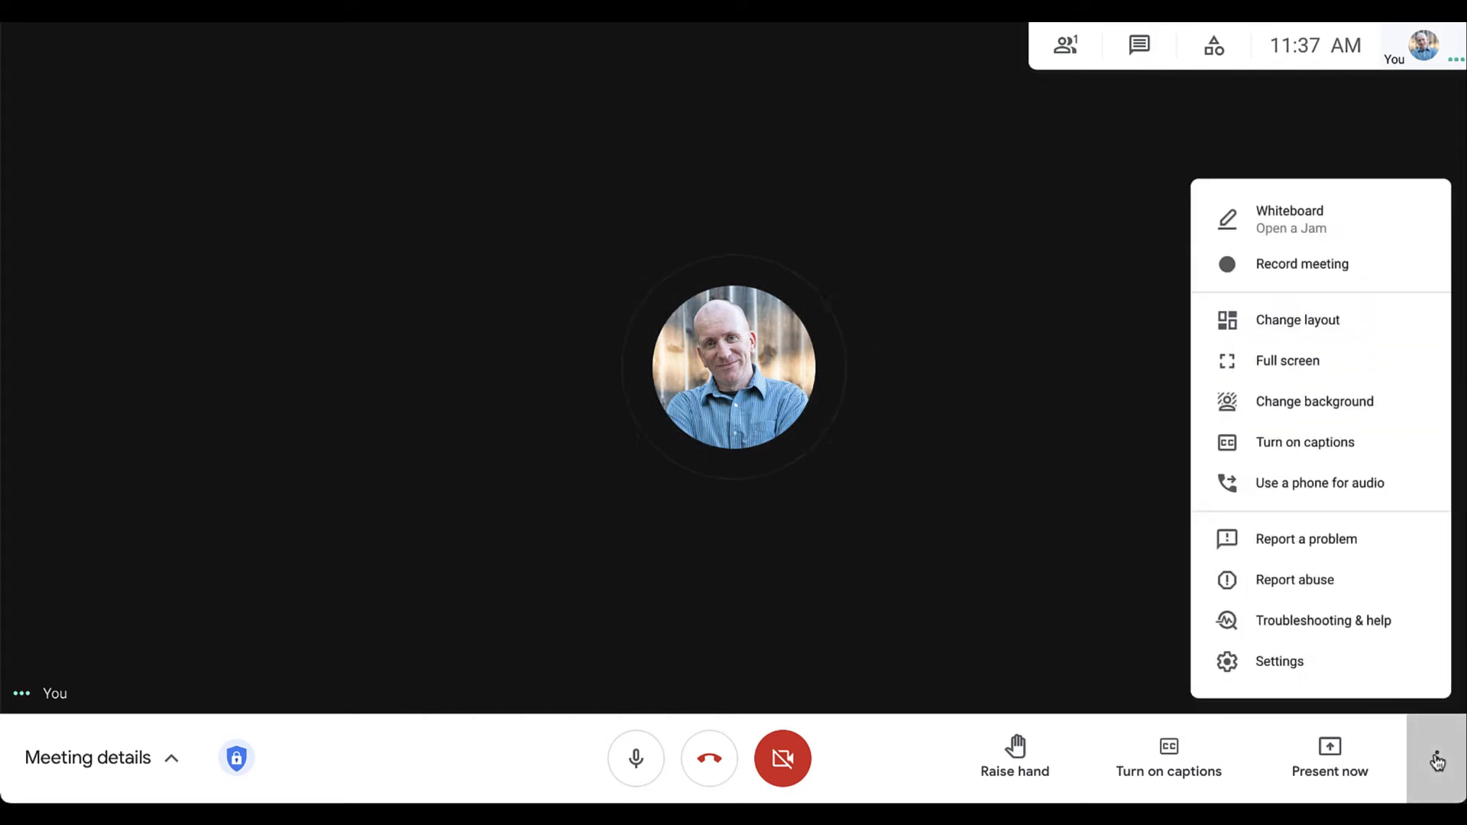
{"action": "mouse_move", "coordinate": [1280, 662]}
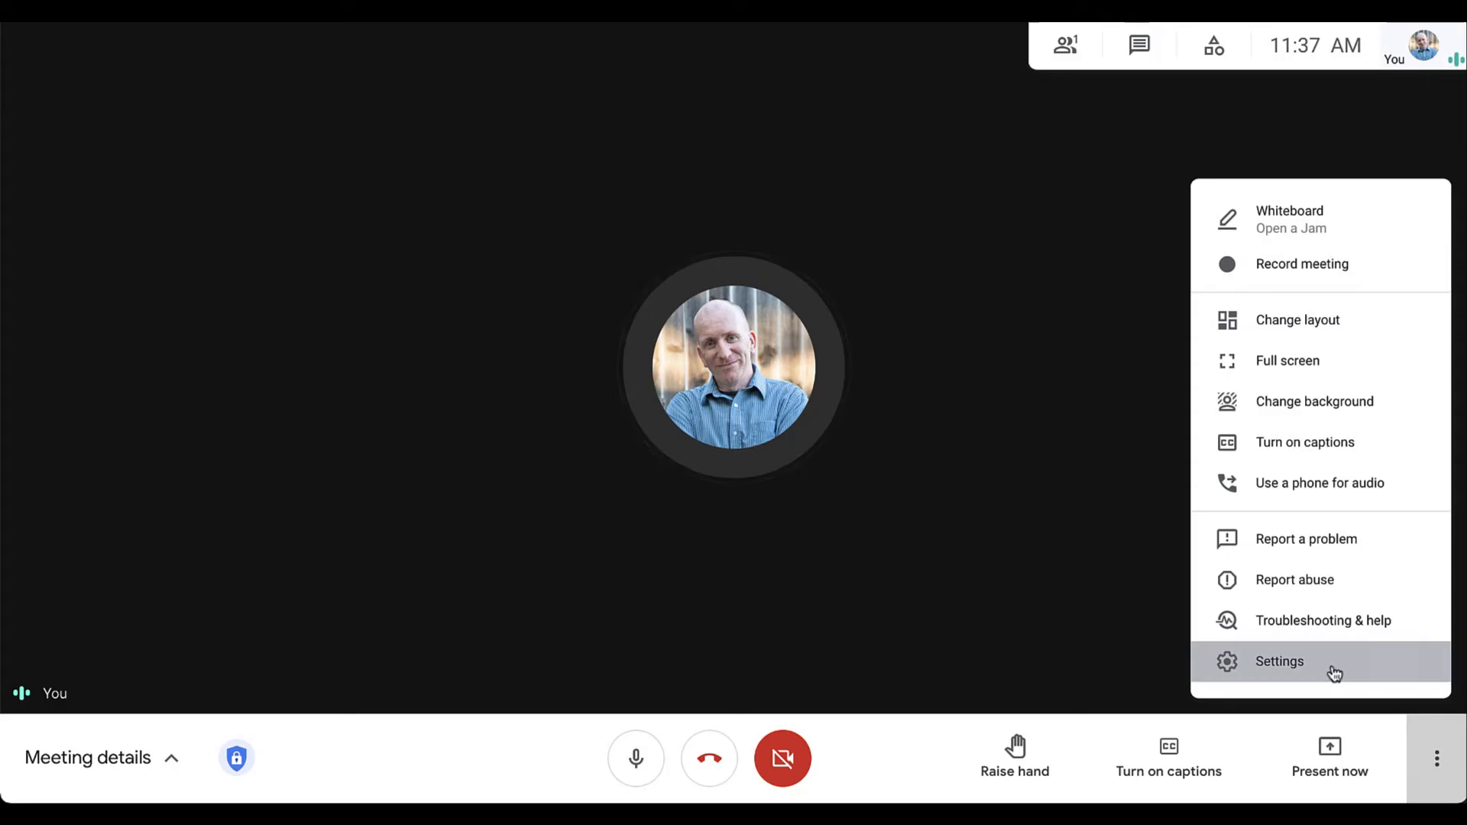
Step: In Settings > Video, choose HD Pro Webcam C920 #3 as the camera and close settings
{"action": "left_click", "coordinate": [1279, 662]}
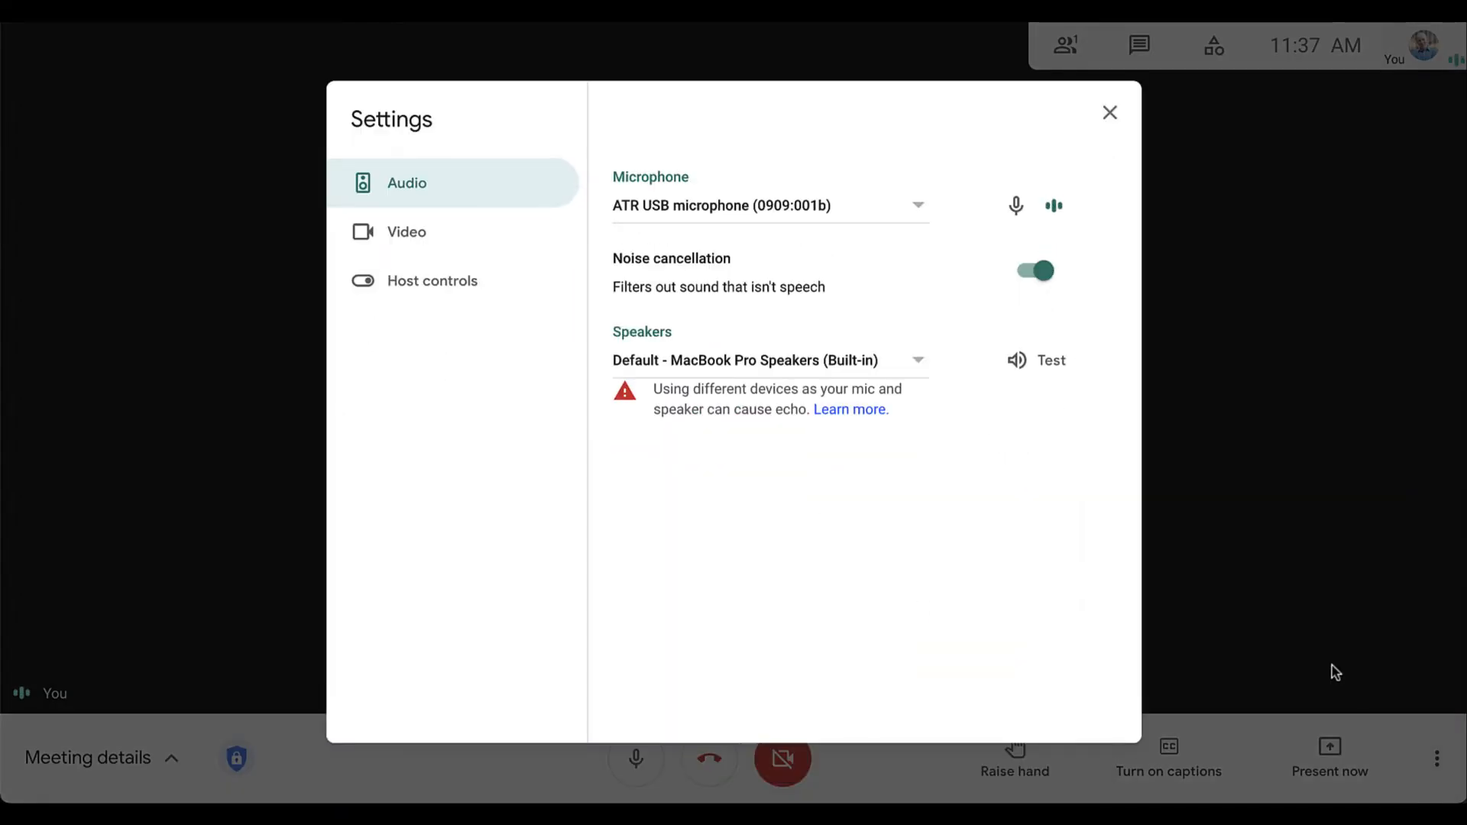
{"action": "mouse_move", "coordinate": [519, 249]}
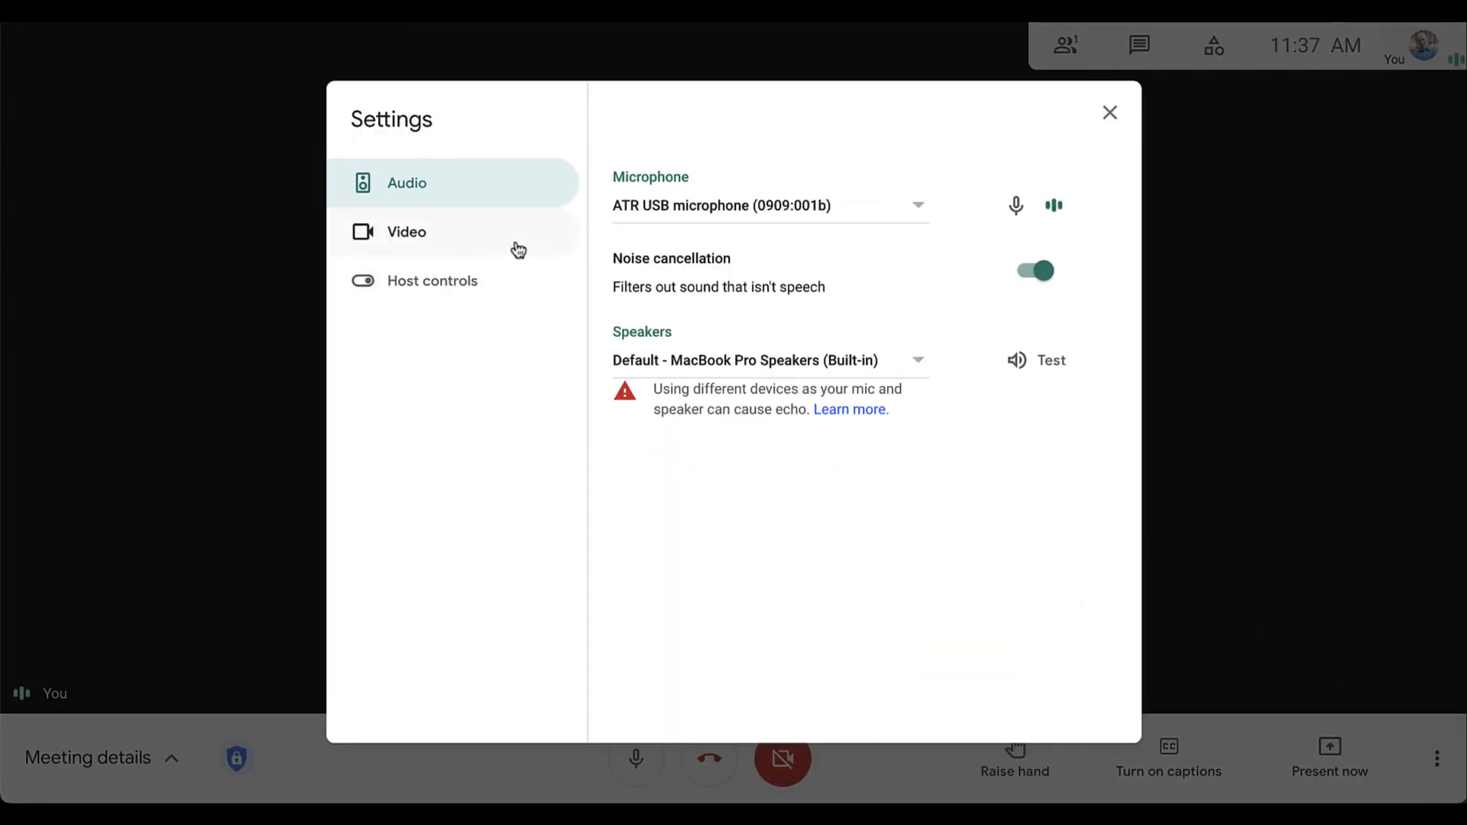
{"action": "left_click", "coordinate": [407, 230]}
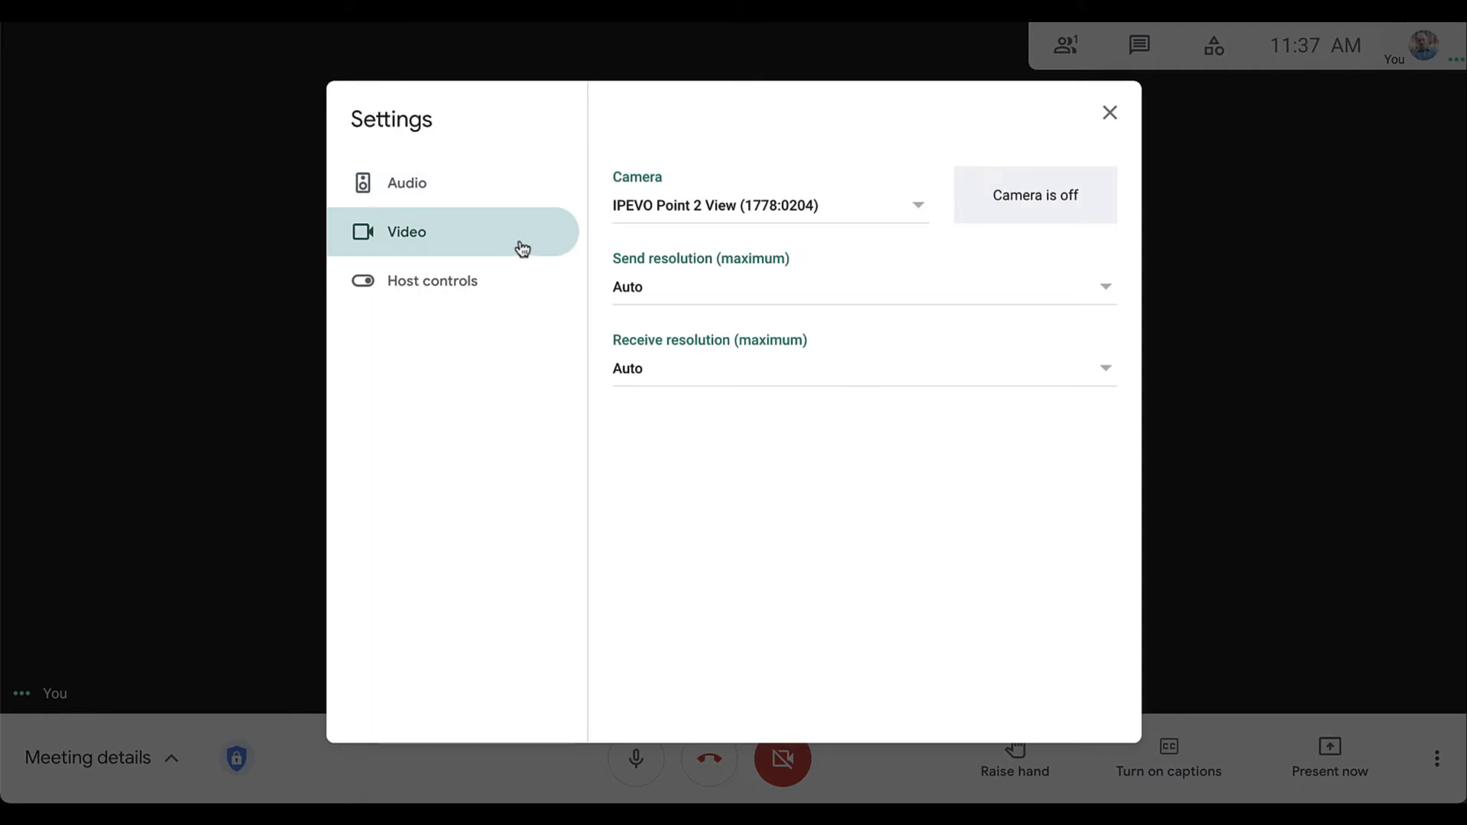
{"action": "left_click", "coordinate": [767, 204]}
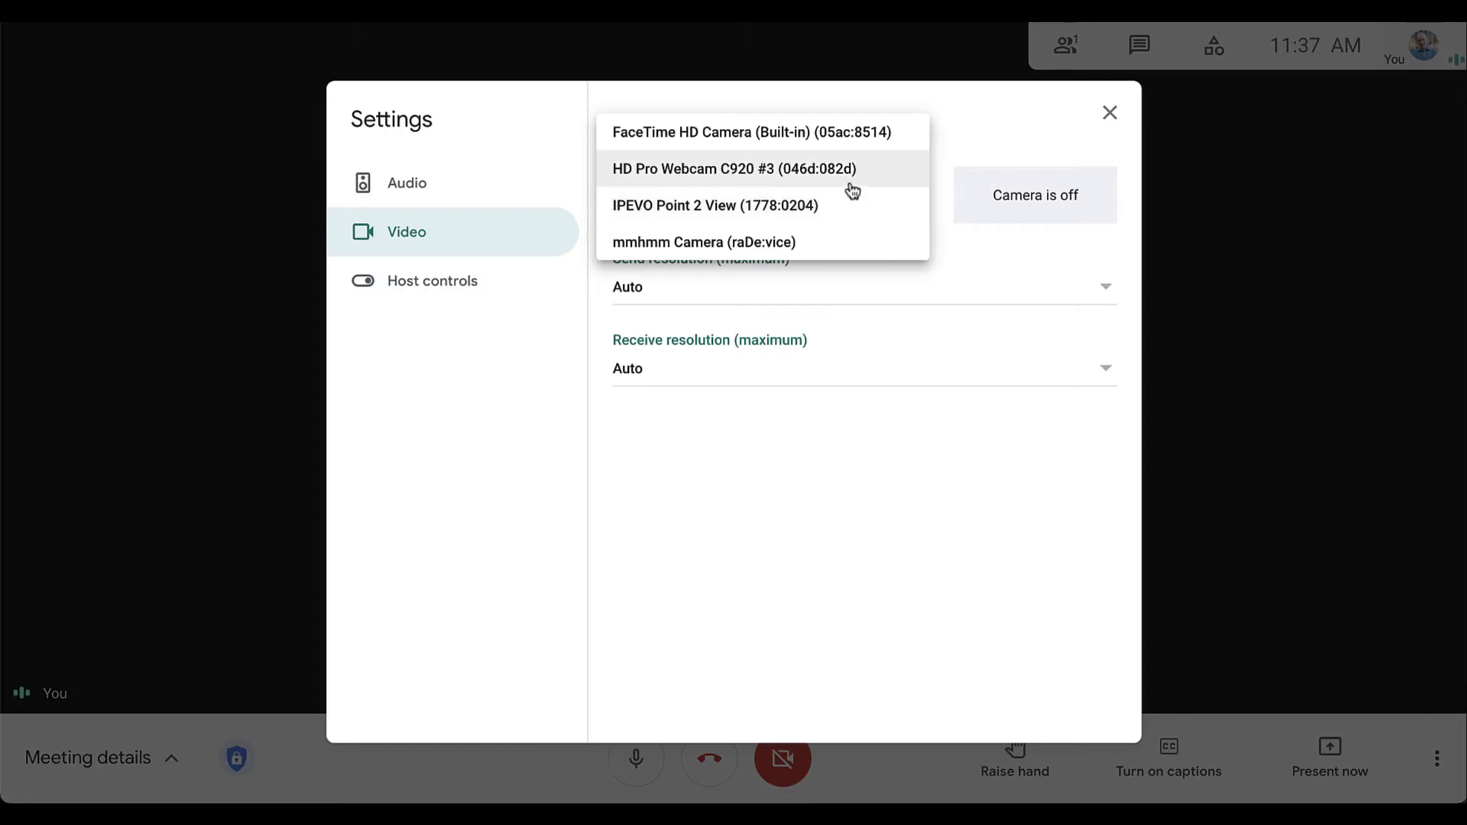
{"action": "left_click", "coordinate": [735, 169]}
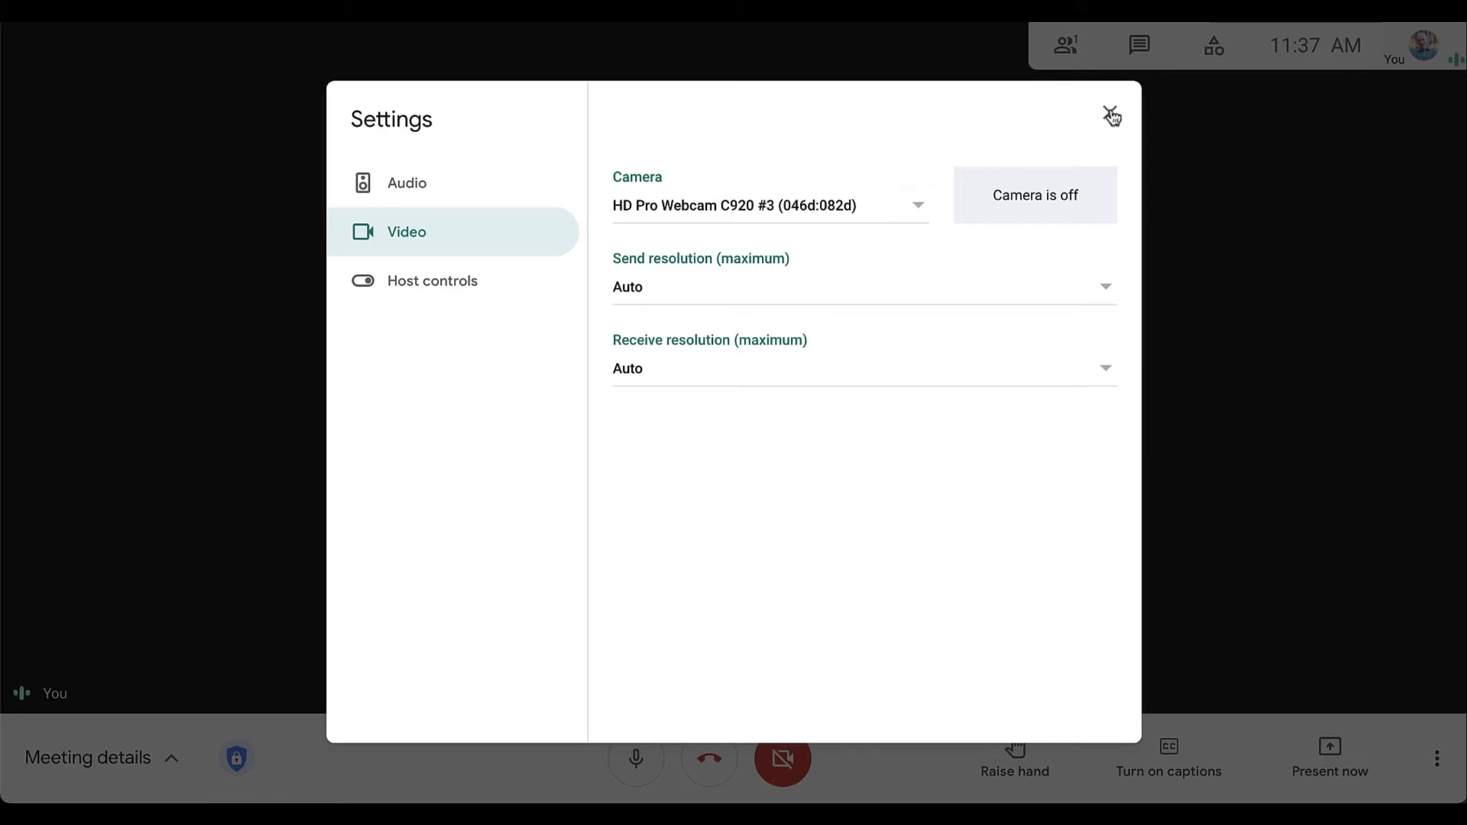
{"action": "left_click", "coordinate": [1111, 115]}
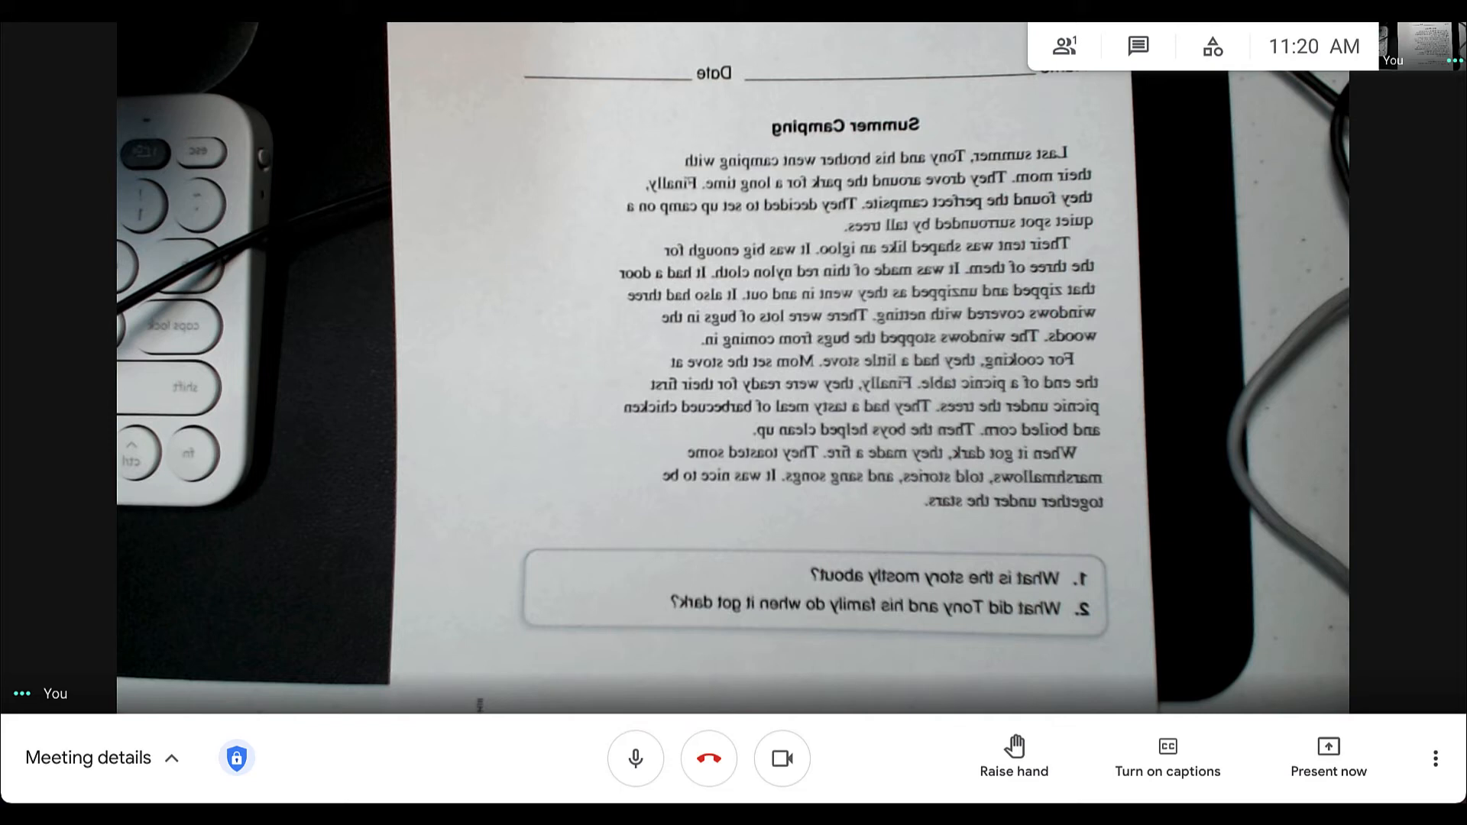
{"action": "left_click", "coordinate": [781, 759]}
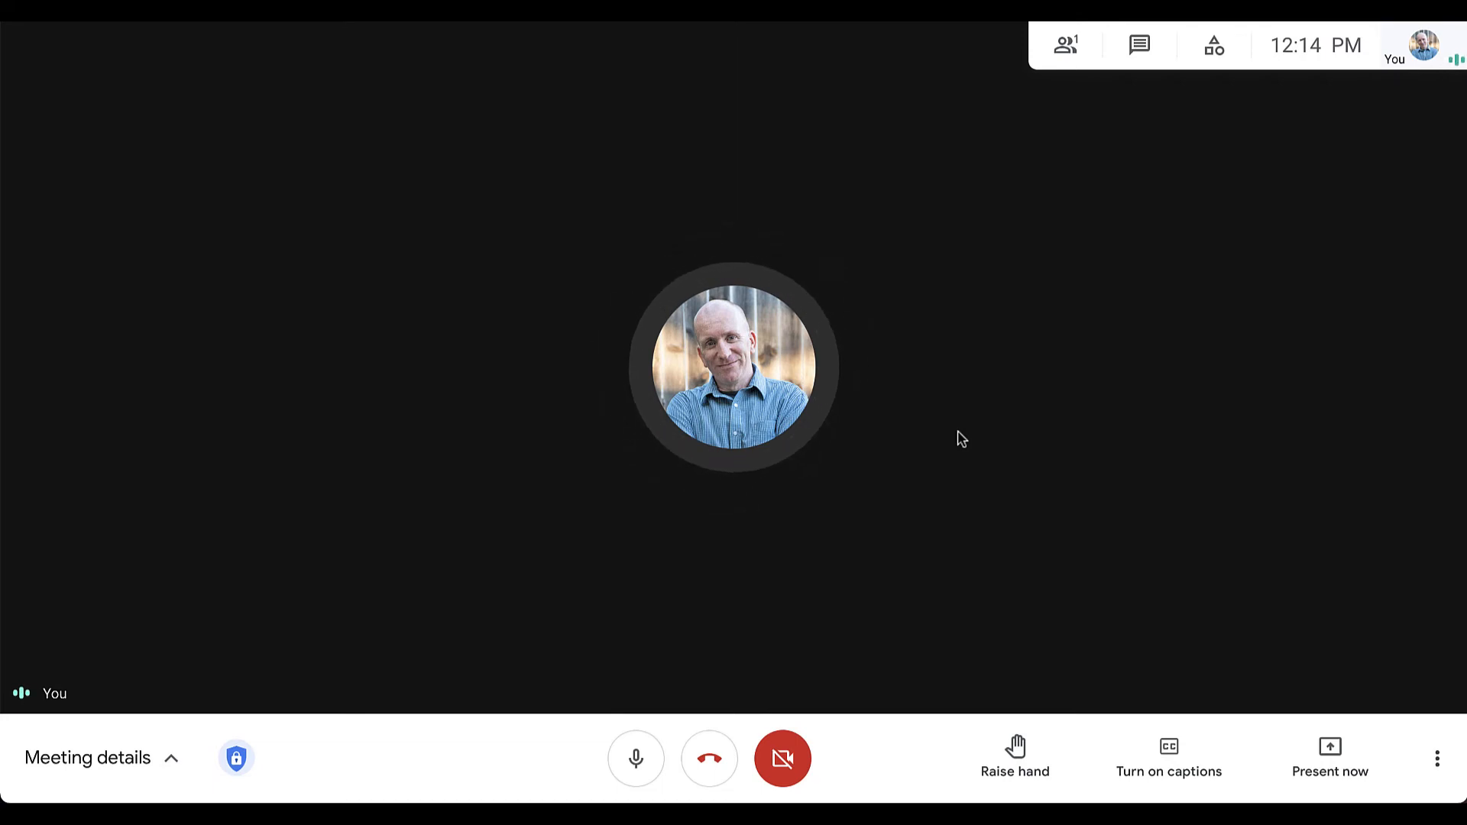
Step: Present a single window and share the IPEVO Visualizer window to the call
{"action": "left_click", "coordinate": [1328, 758]}
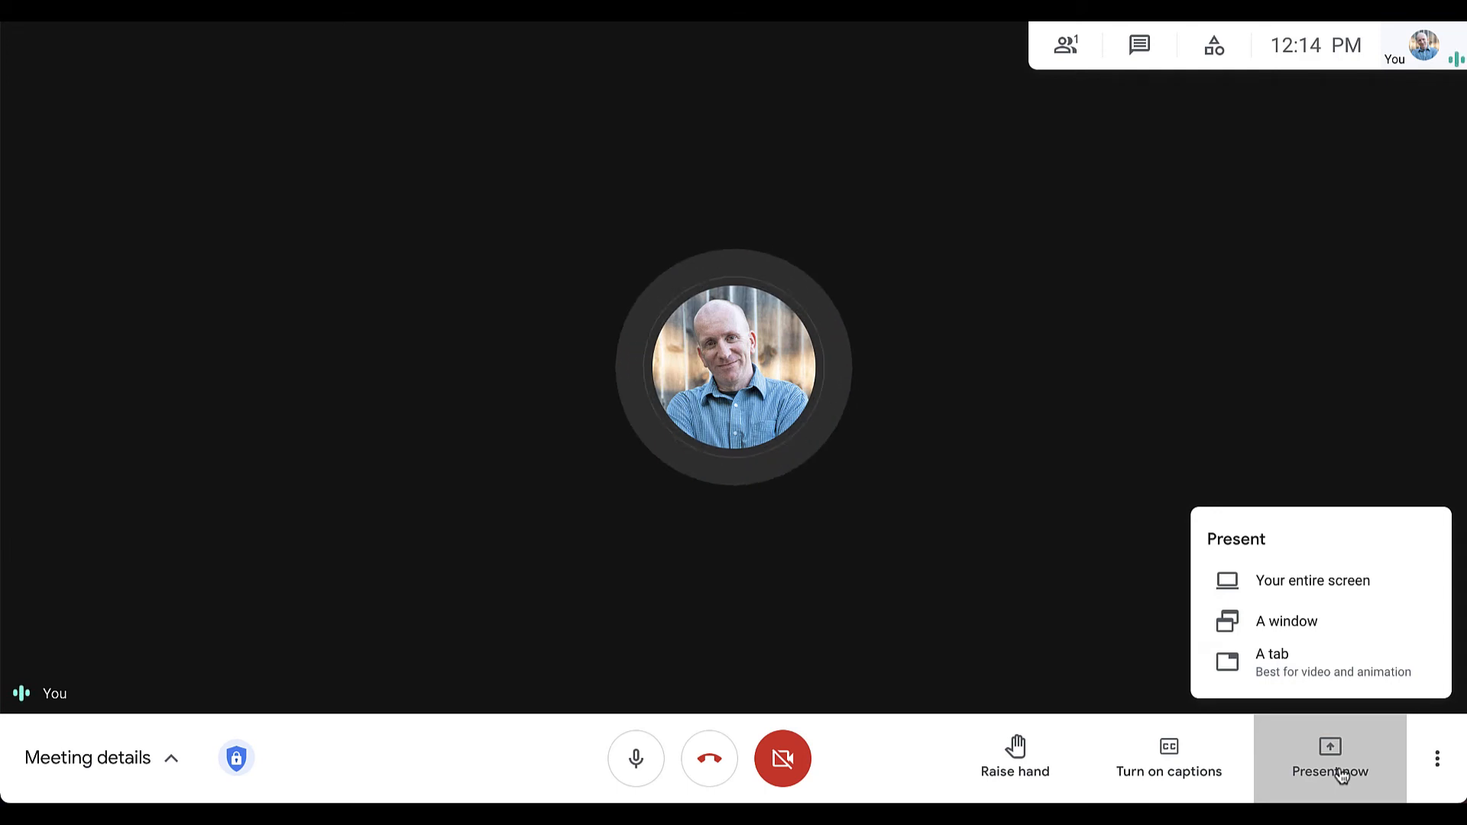
{"action": "mouse_move", "coordinate": [1285, 621]}
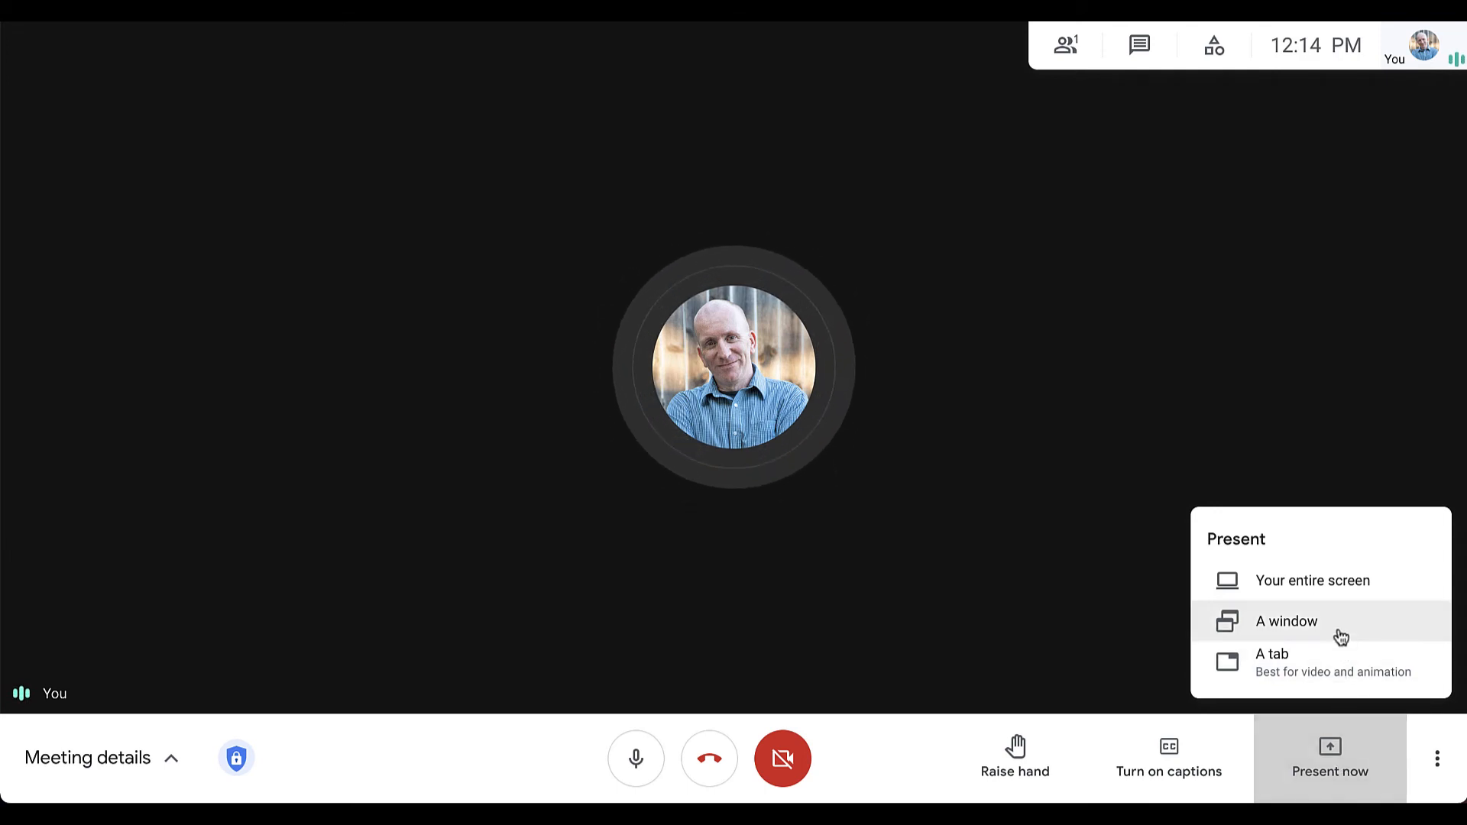
{"action": "left_click", "coordinate": [1285, 621]}
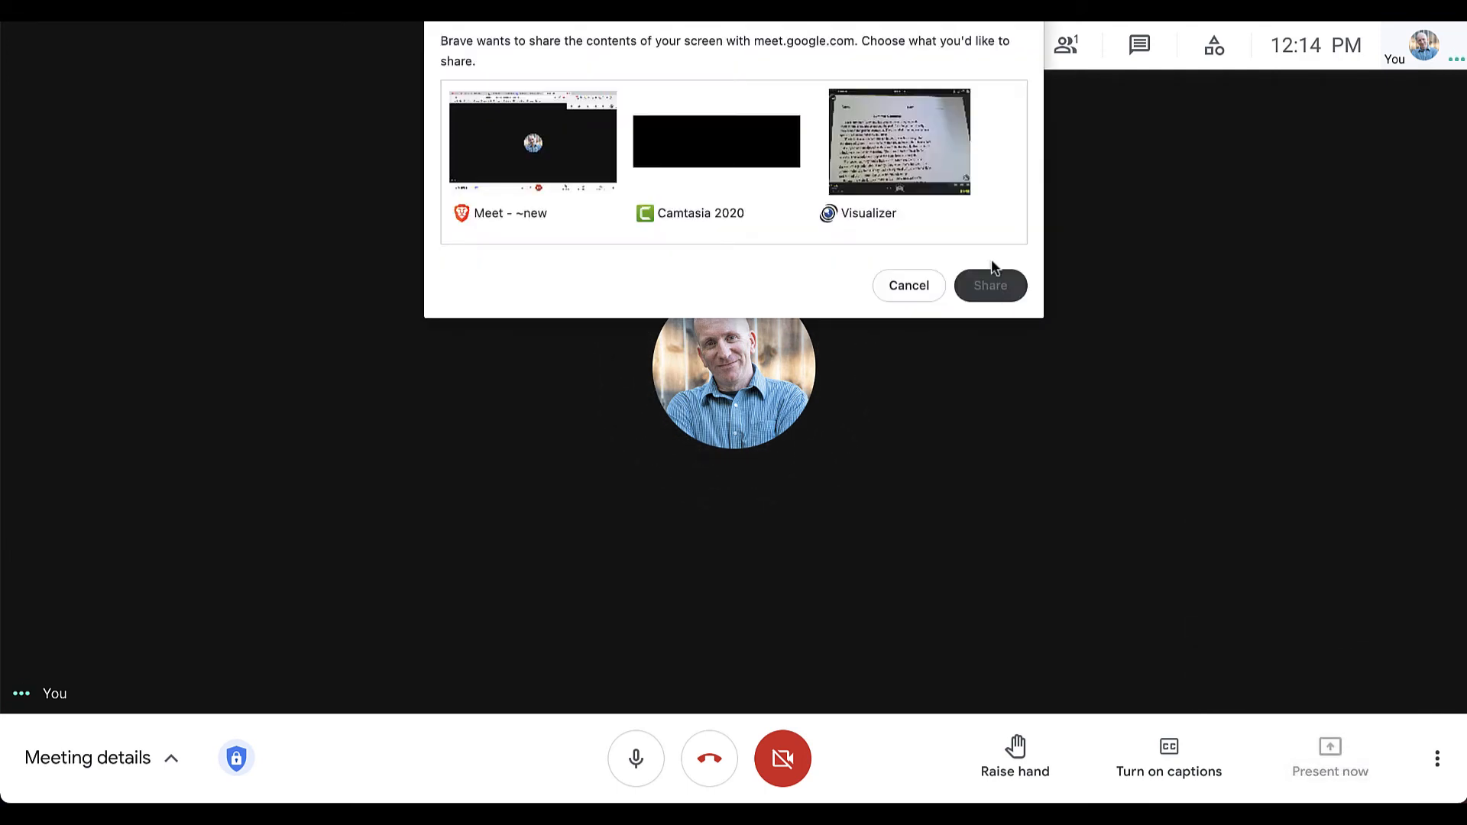
{"action": "left_click", "coordinate": [897, 141]}
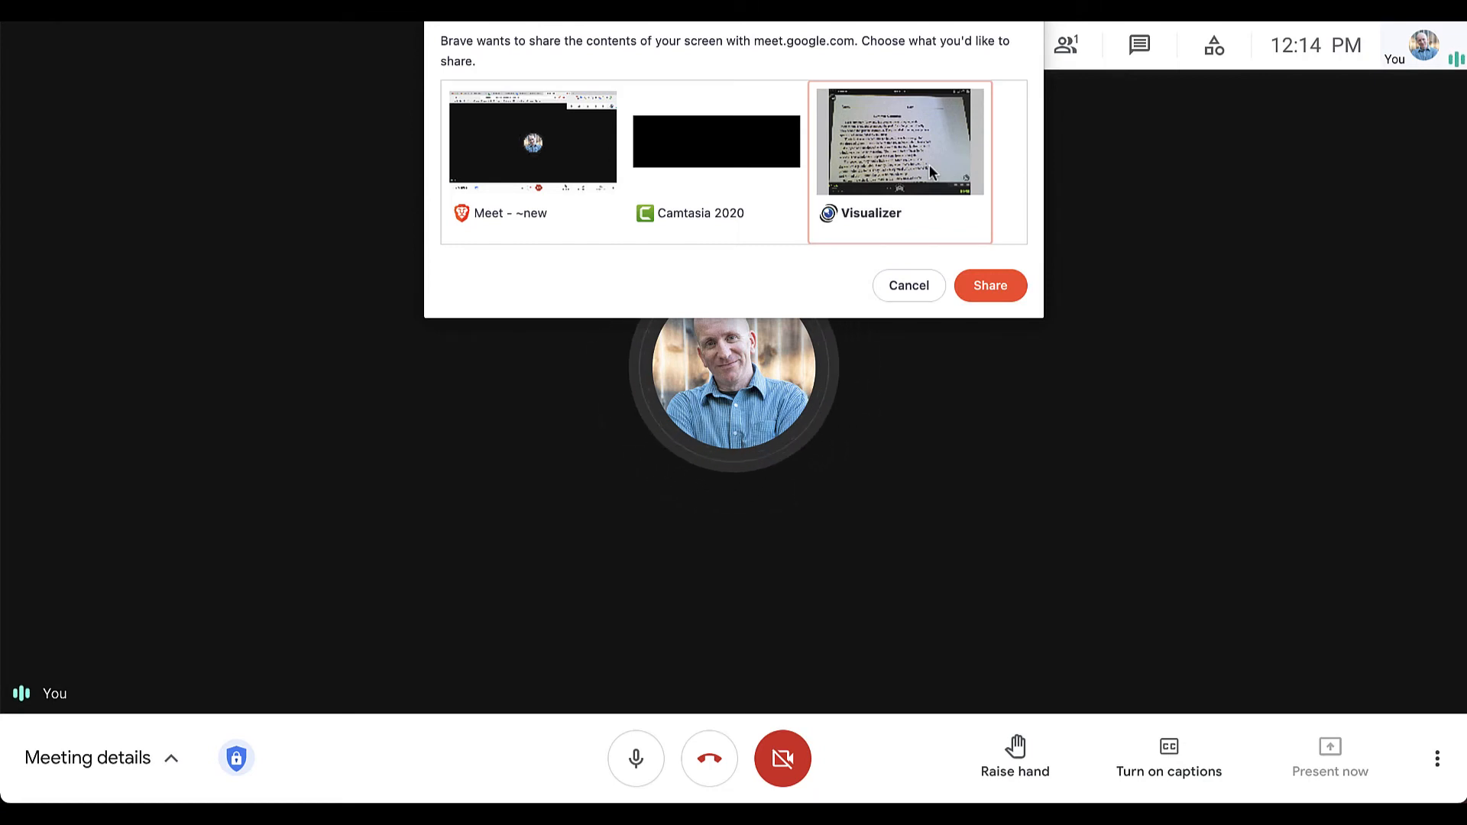
{"action": "mouse_move", "coordinate": [990, 286]}
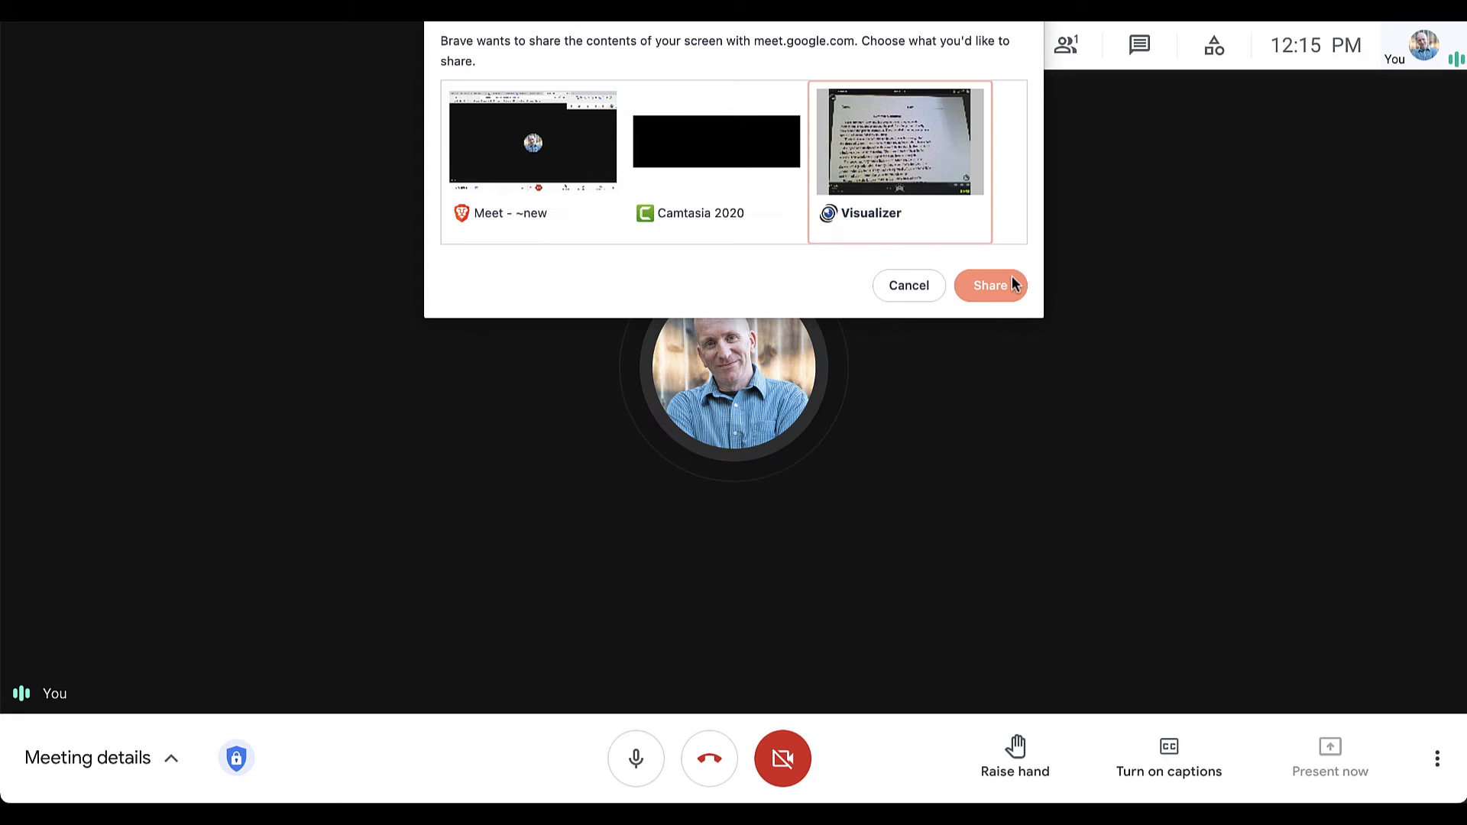
{"action": "left_click", "coordinate": [989, 286]}
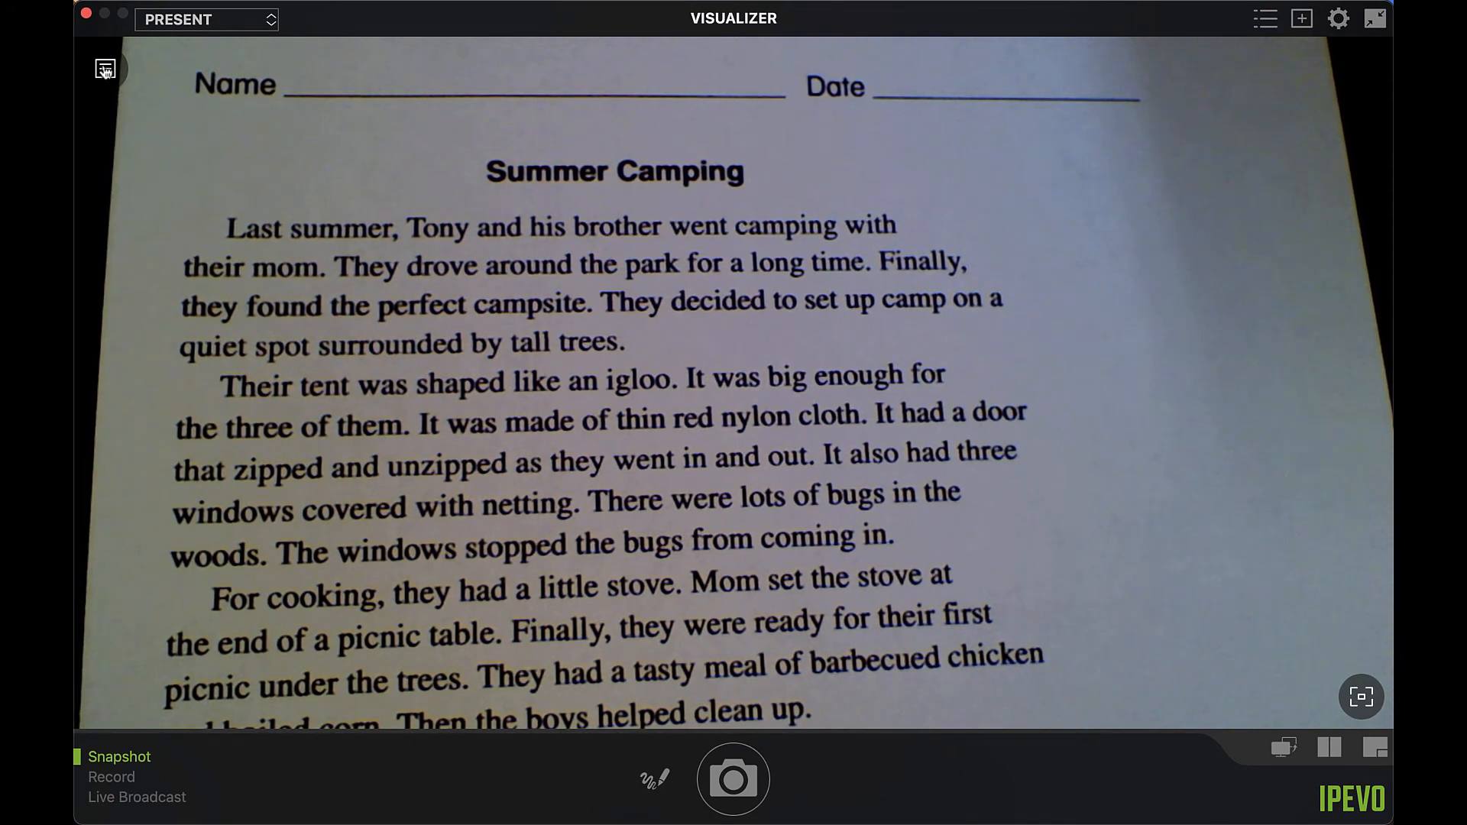
Step: Toggle the Visualizer side menu and switch on the annotation toolbar over the worksheet
{"action": "left_click", "coordinate": [105, 69]}
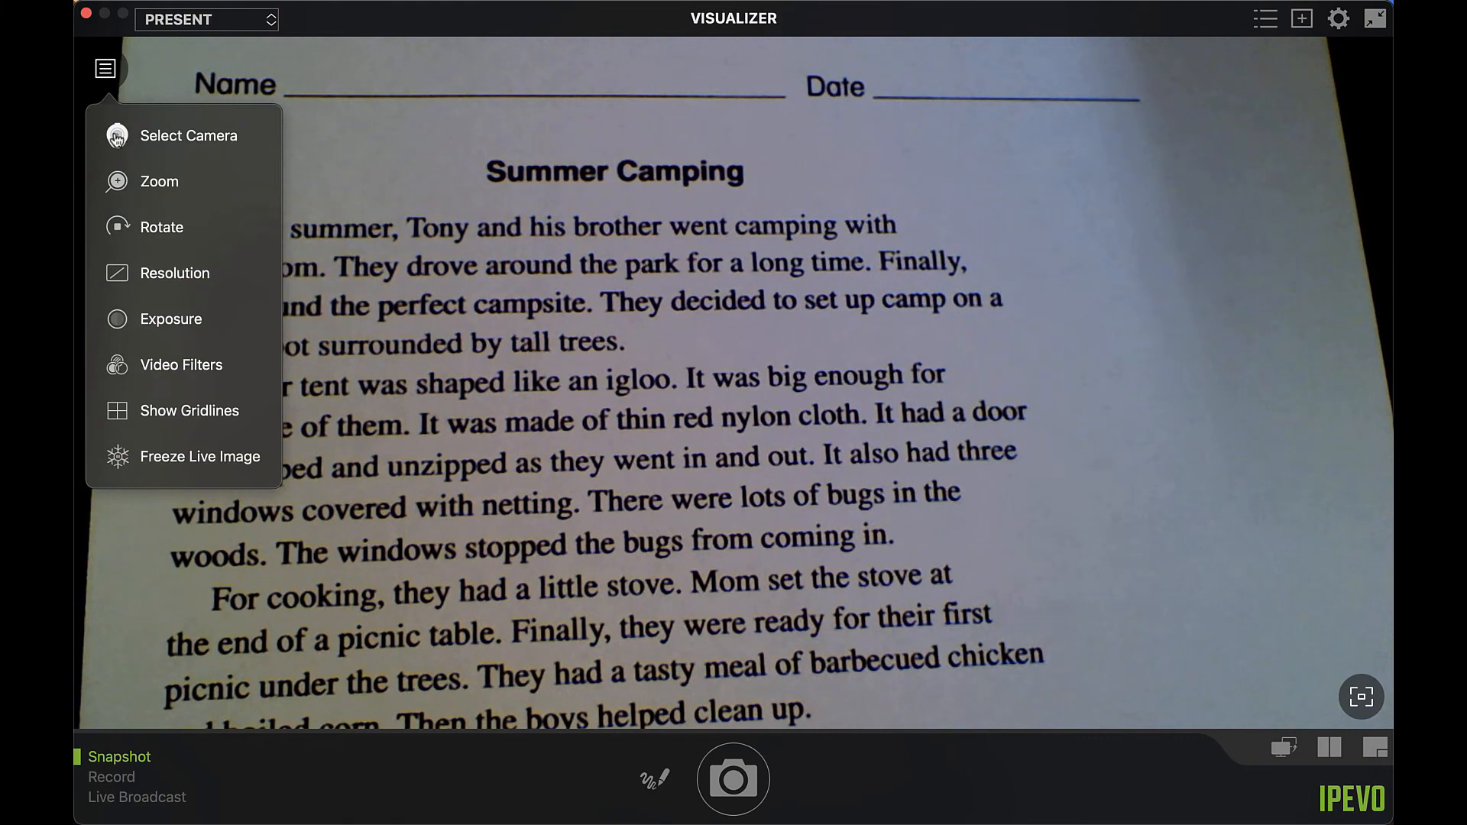
{"action": "left_click", "coordinate": [187, 135]}
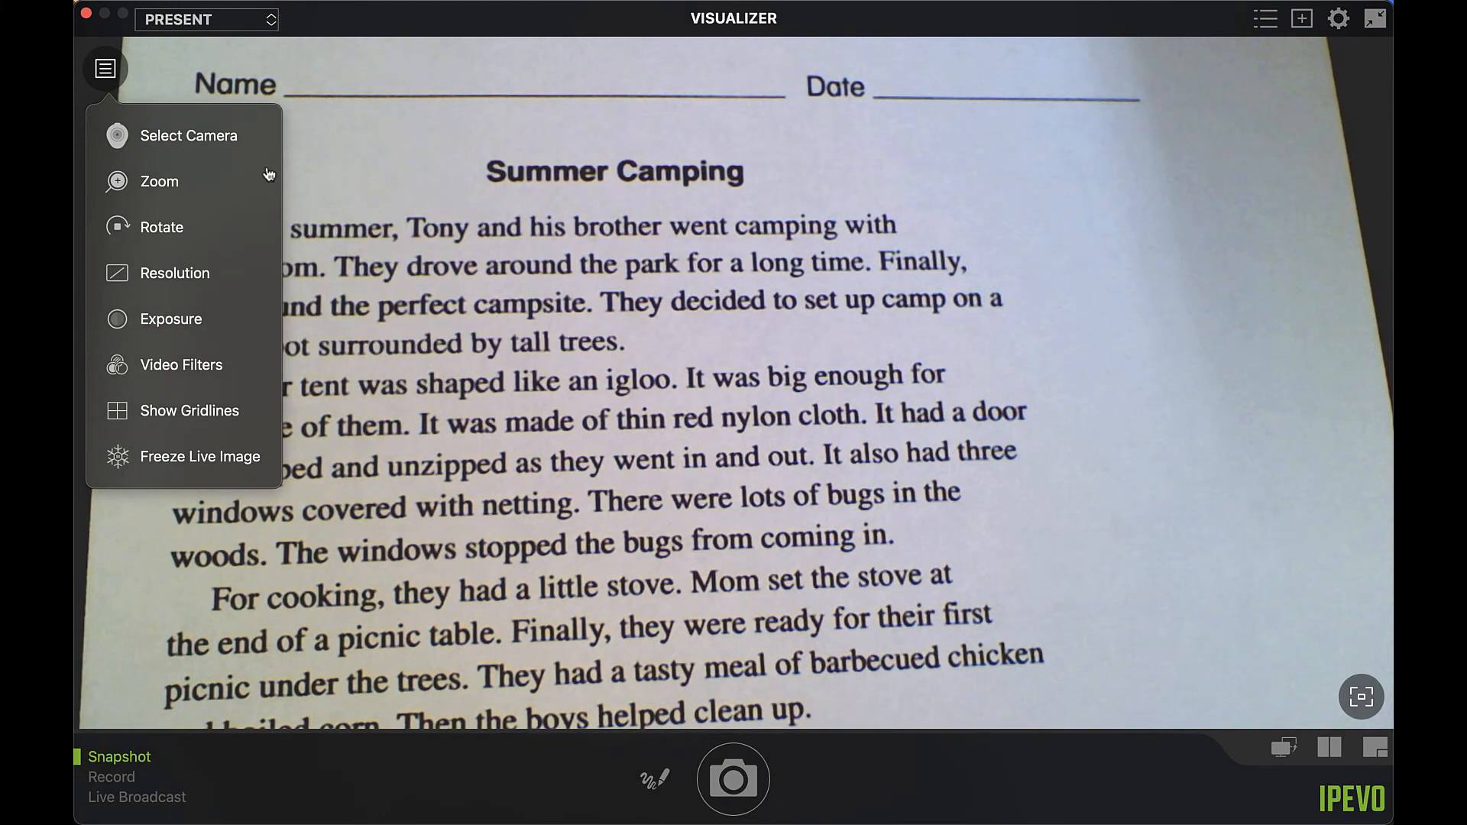
{"action": "left_click", "coordinate": [157, 182]}
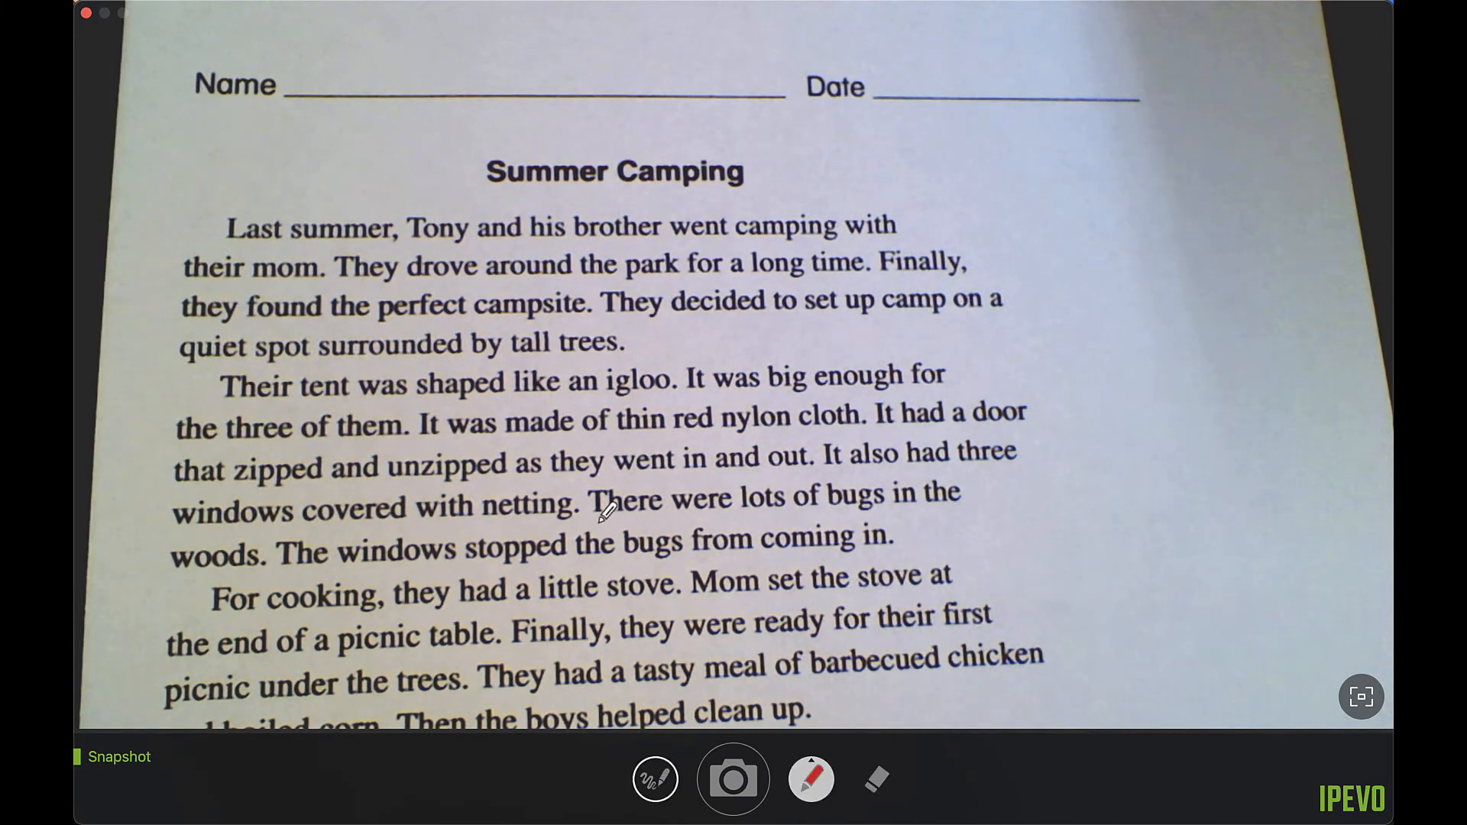
Step: Draw a red pen underline beneath "There were" on the Summer Camping worksheet
{"action": "left_click_drag", "start_coordinate": [596, 514], "coordinate": [725, 502]}
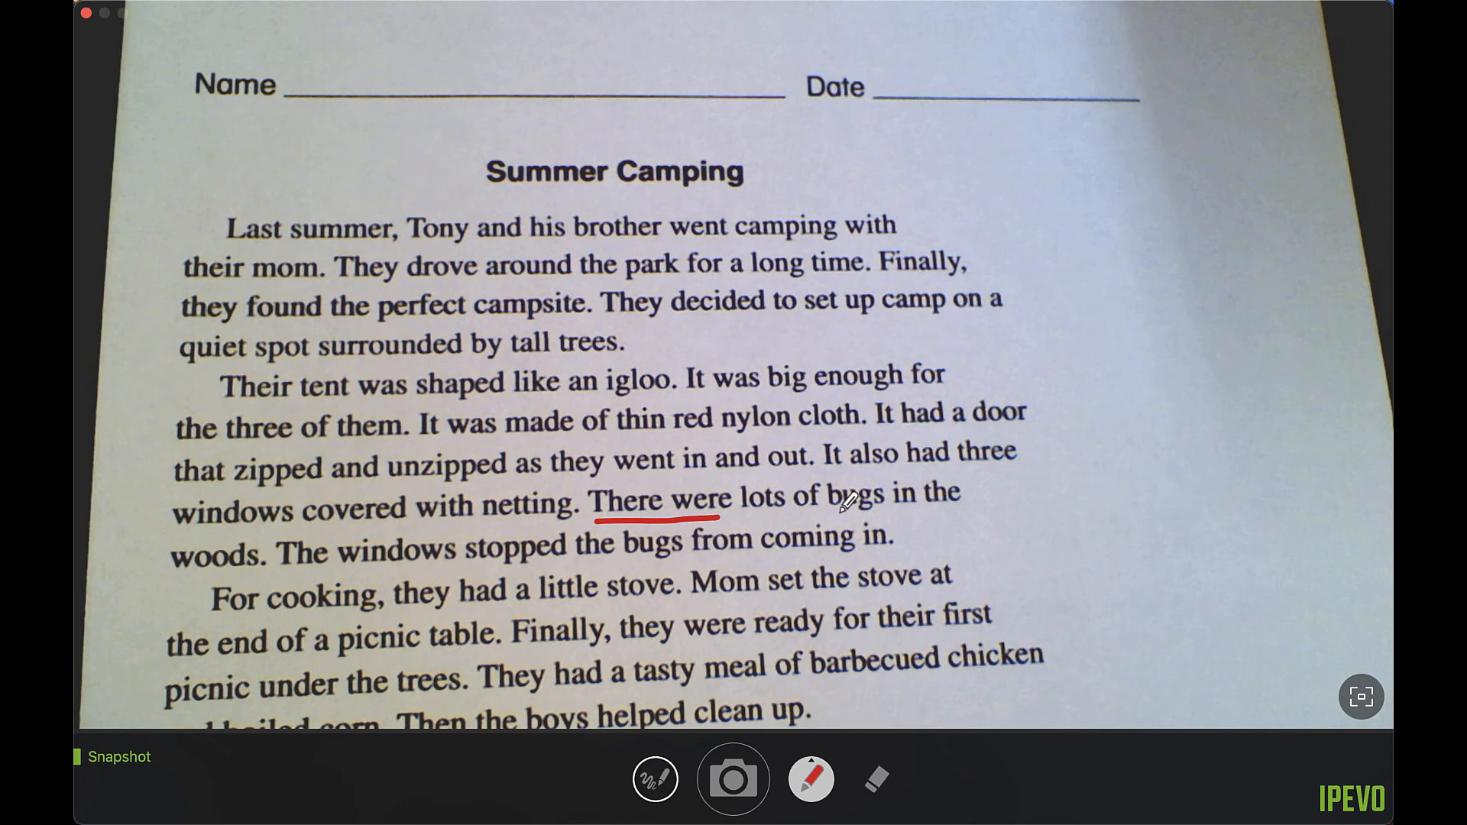